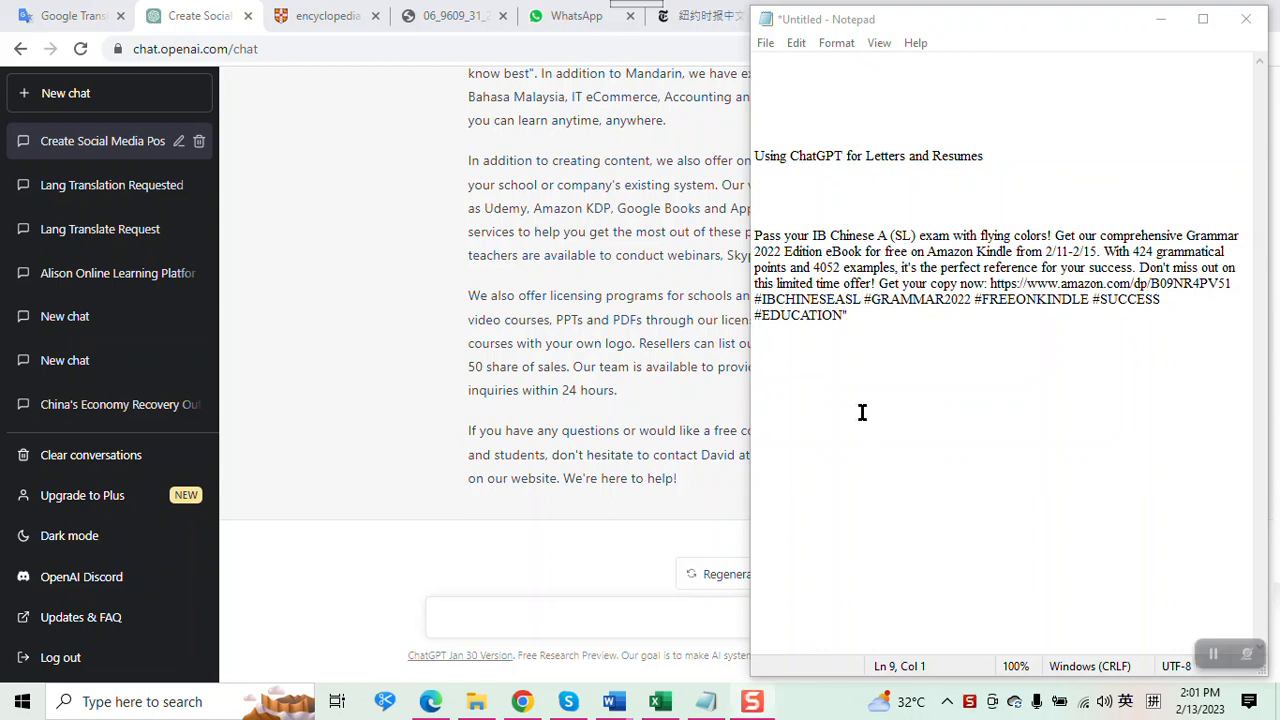
mouse_move(1003, 156)
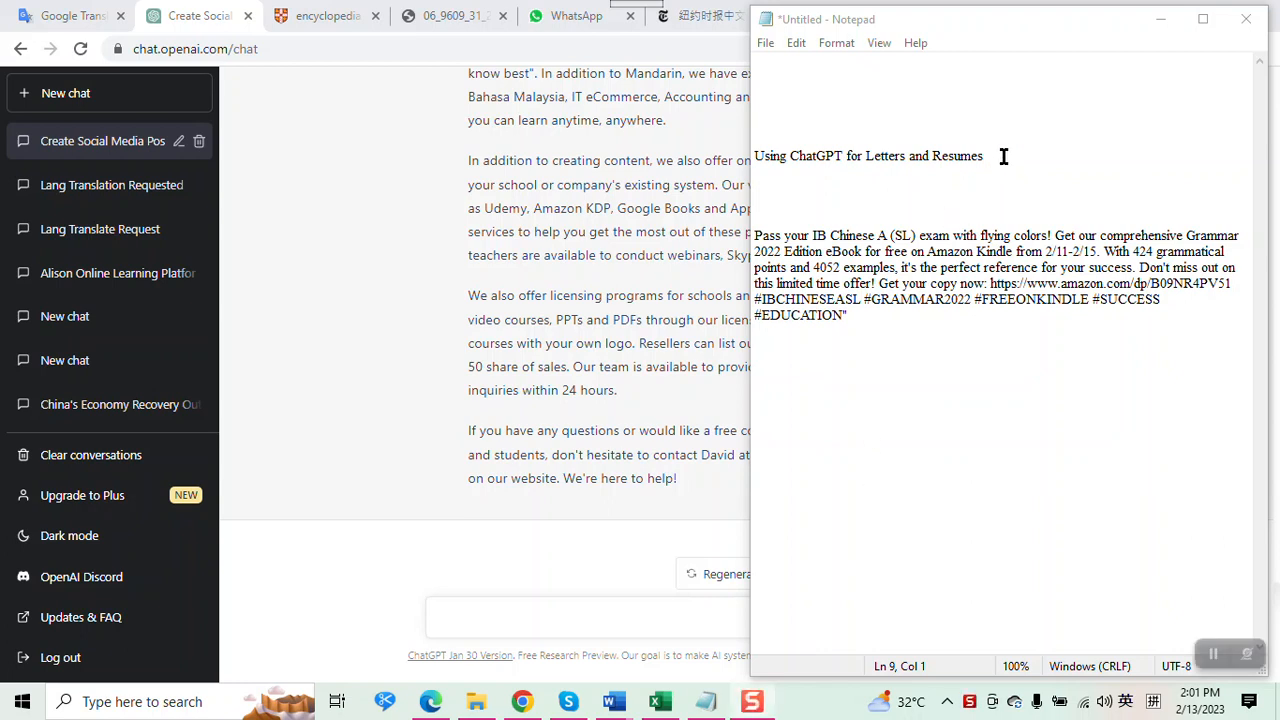
Select the Notepad heading 'Using ChatGPT for Letters and Resumes' to send to ChatGPT
triple_click(868, 155)
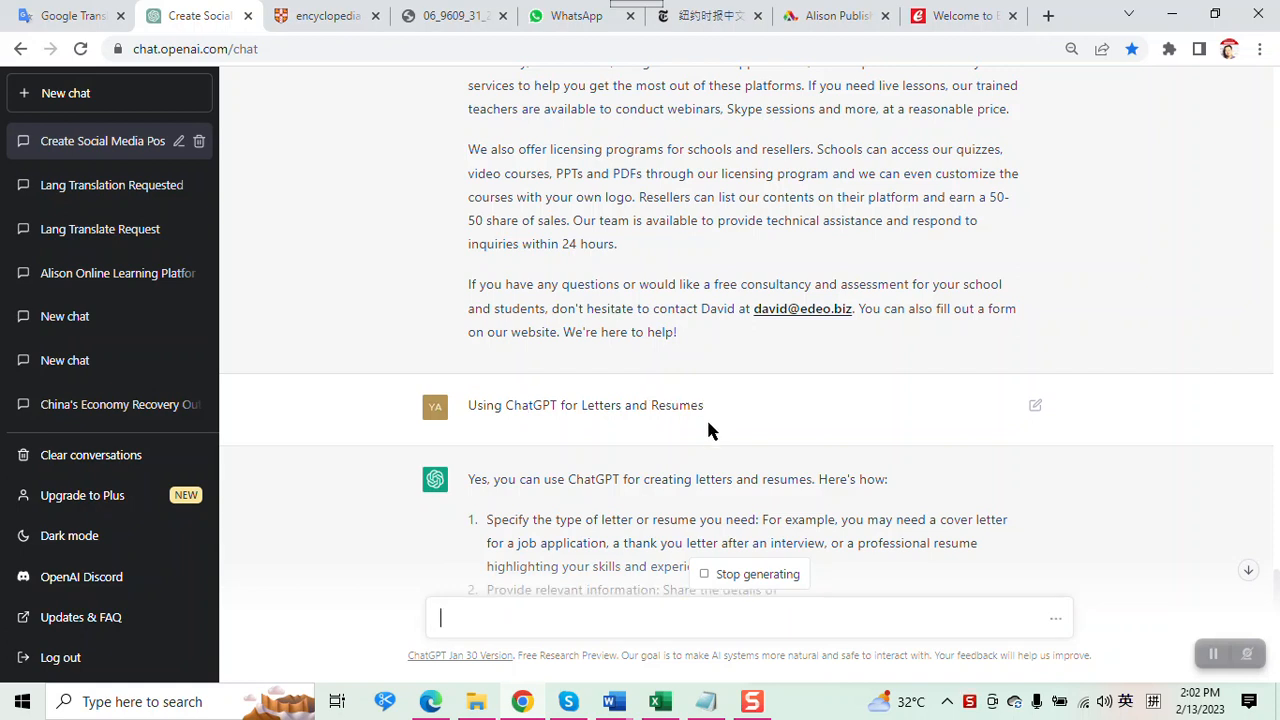
Read through ChatGPT's letters-and-resumes answer, then switch to the Word founder bios document
scroll("down", 3)
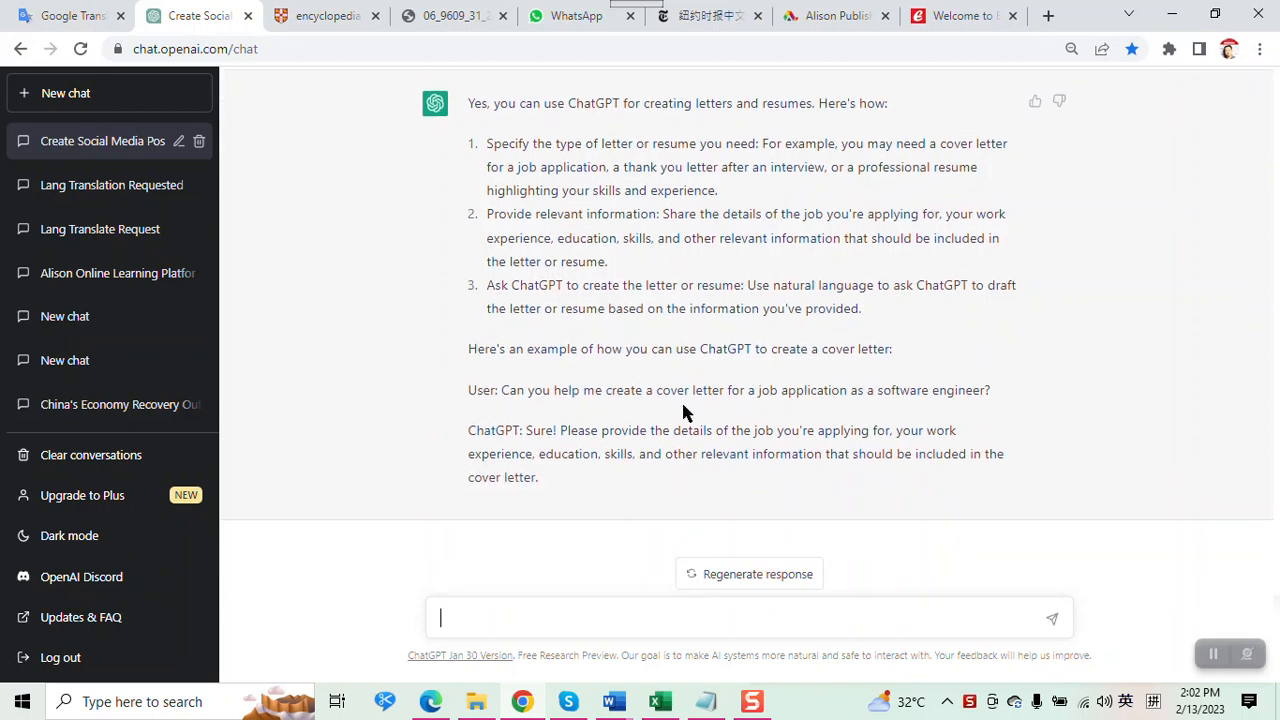
mouse_move(615, 680)
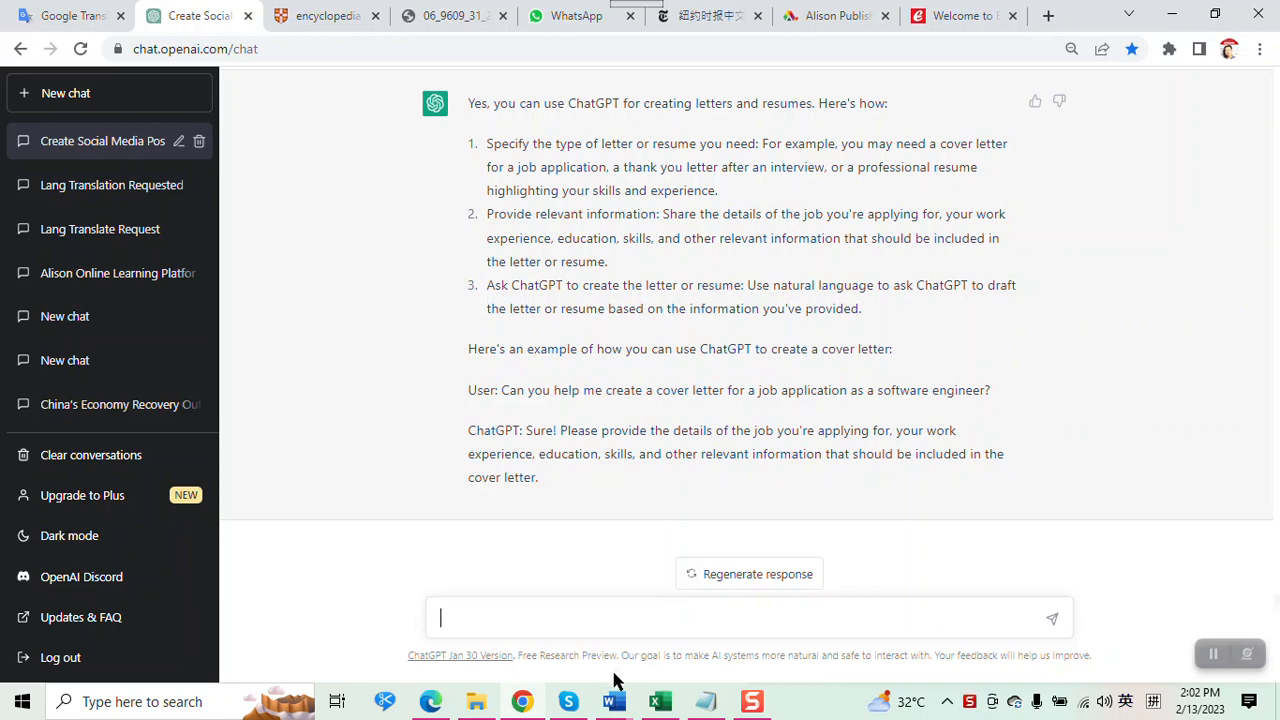
left_click(613, 701)
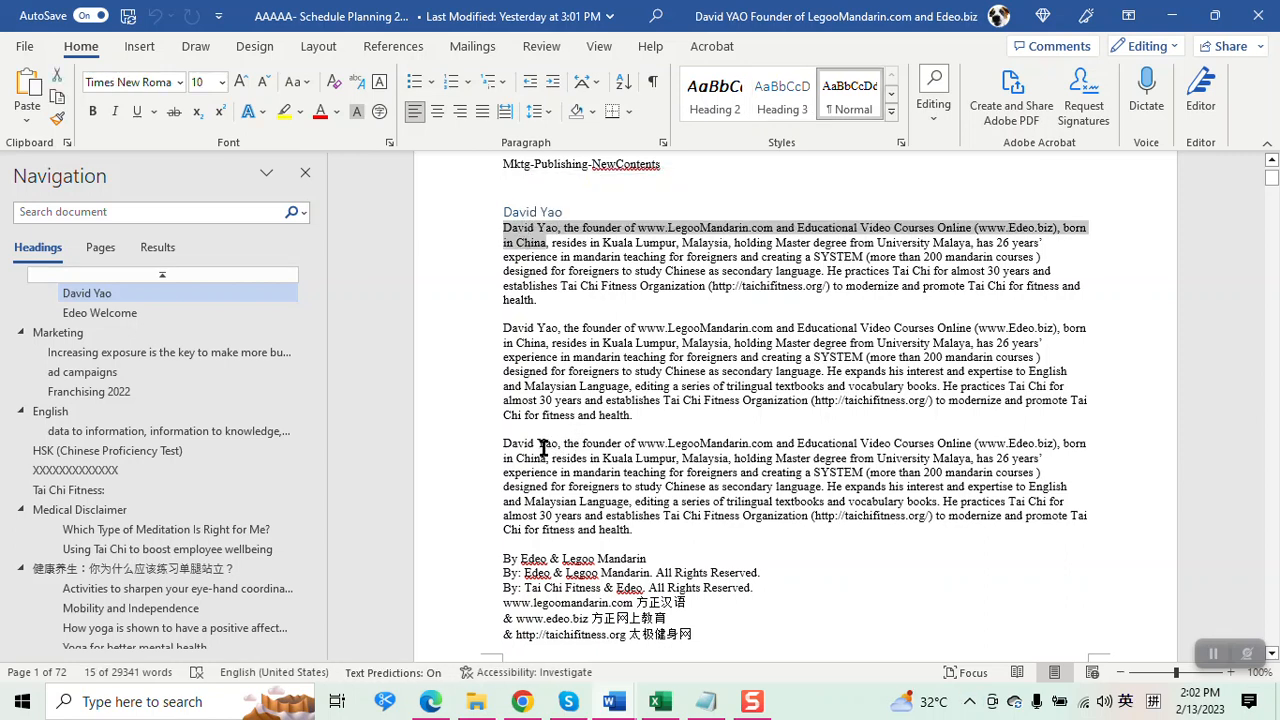
mouse_move(535, 450)
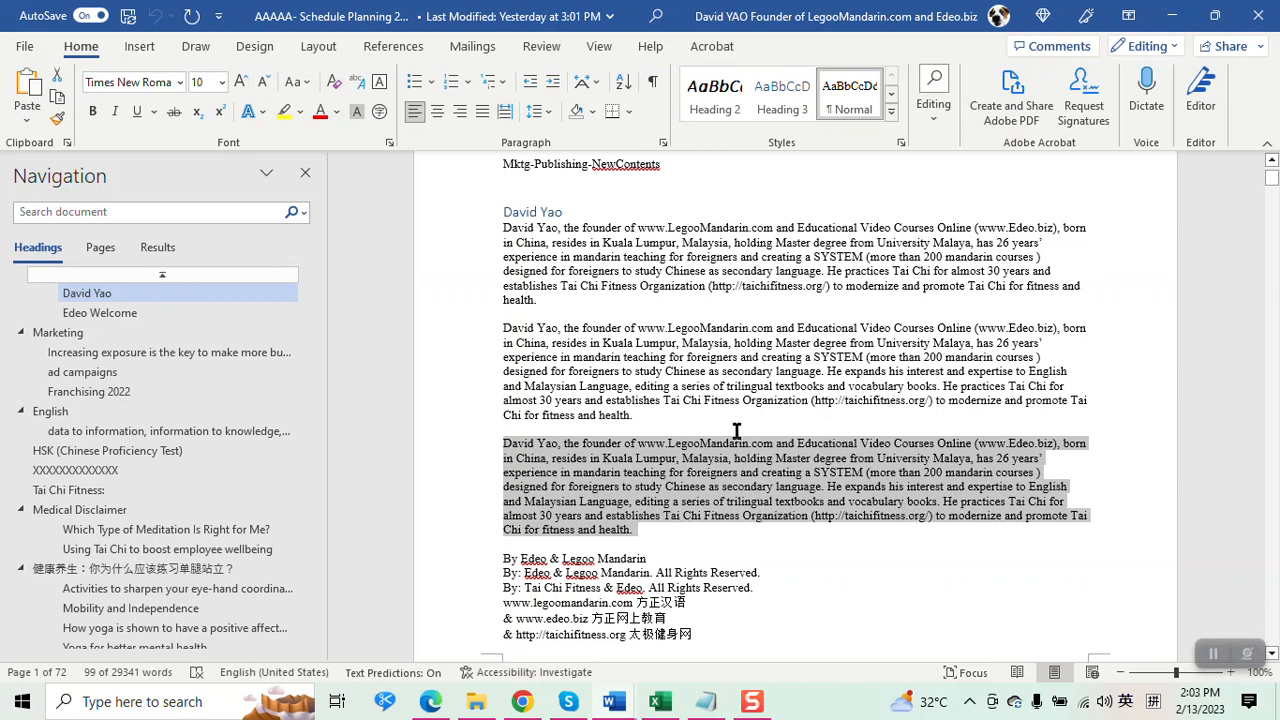
mouse_move(692, 407)
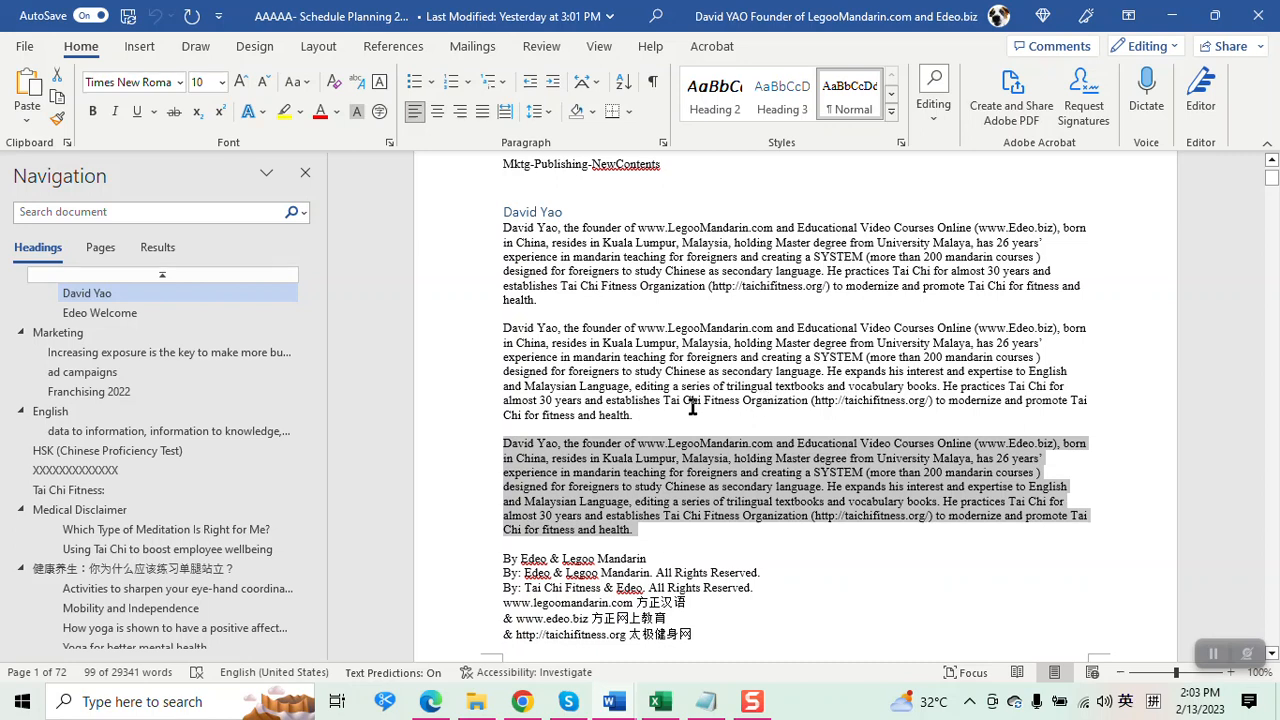
mouse_move(500, 328)
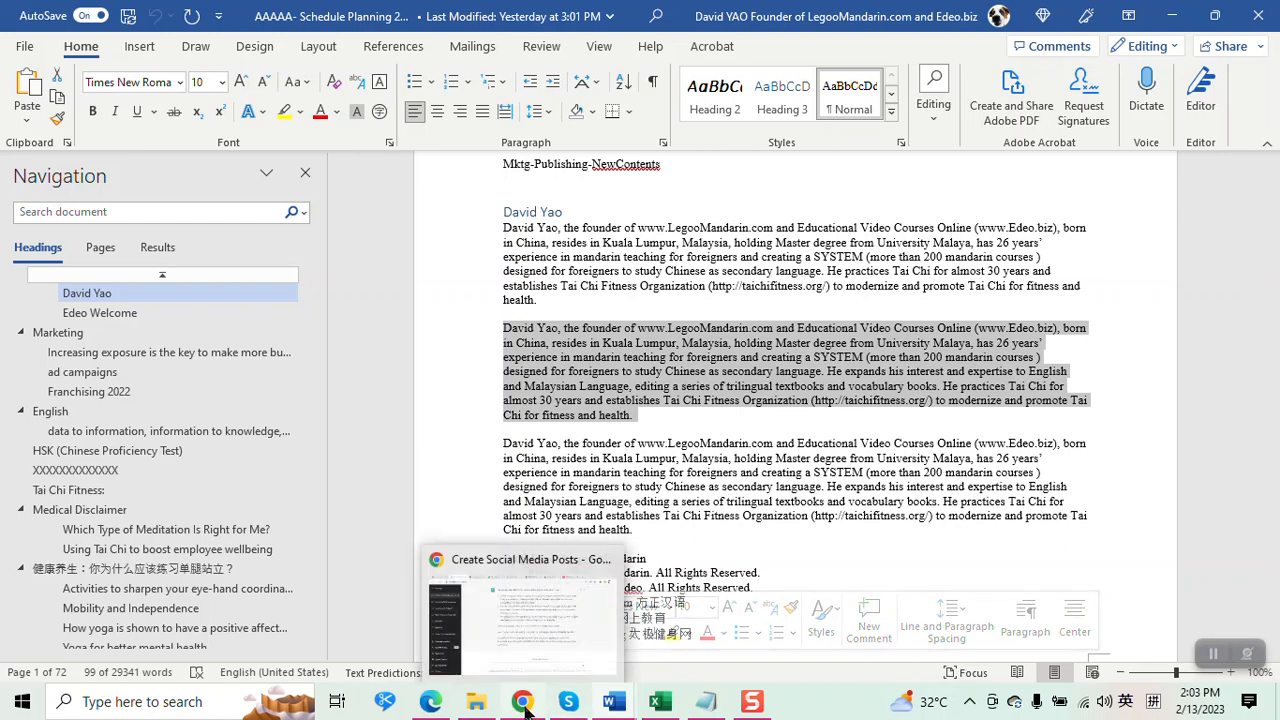
left_click(523, 700)
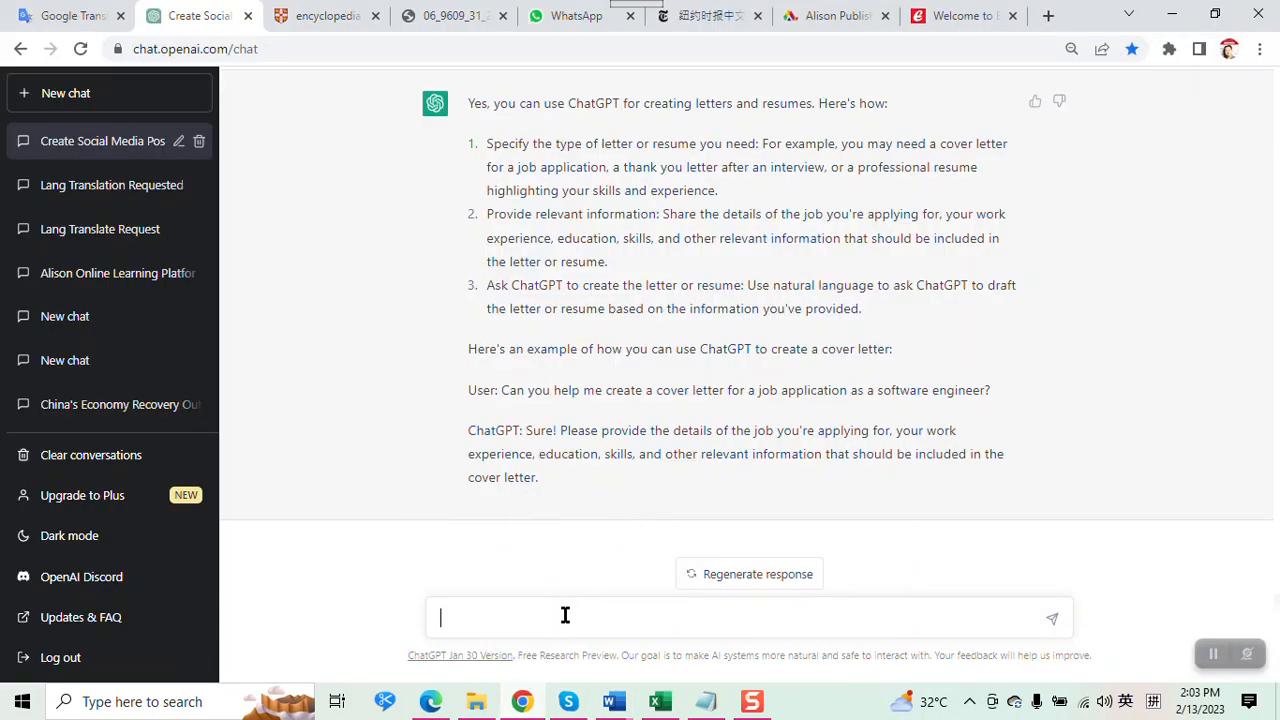
type("Cre")
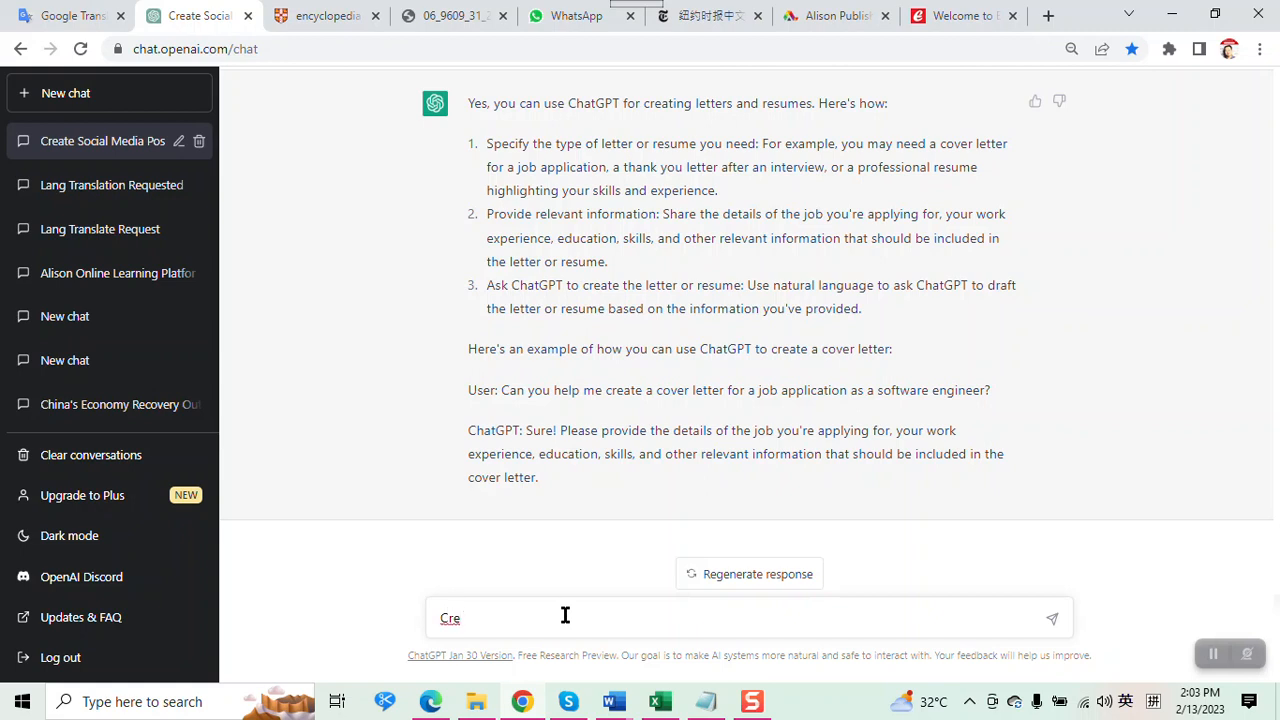
key("Backspace")
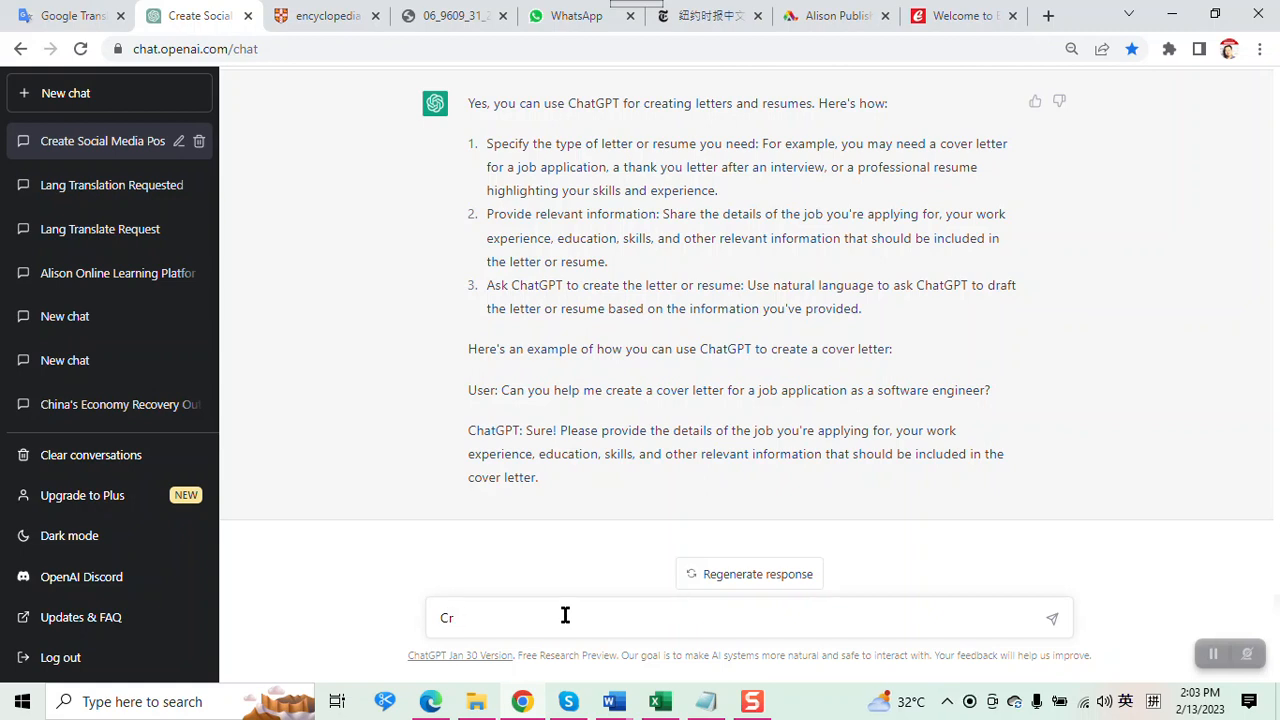
type("write a resume for")
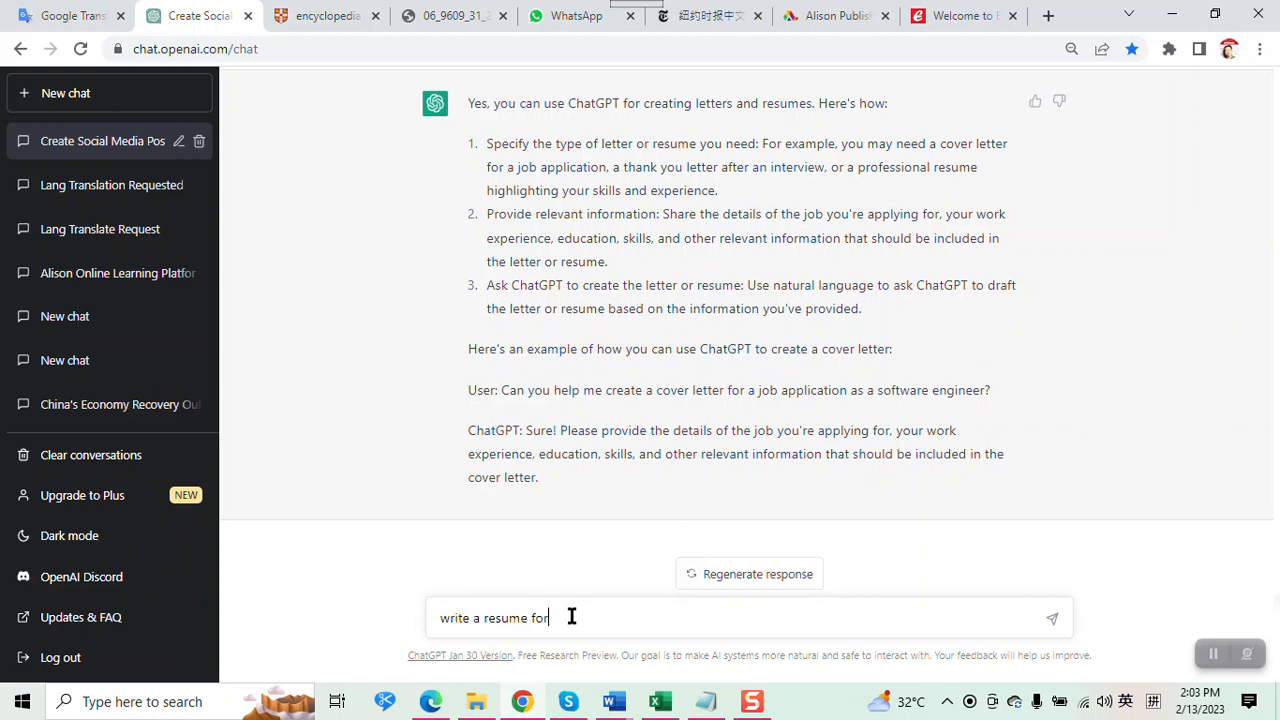
type("David")
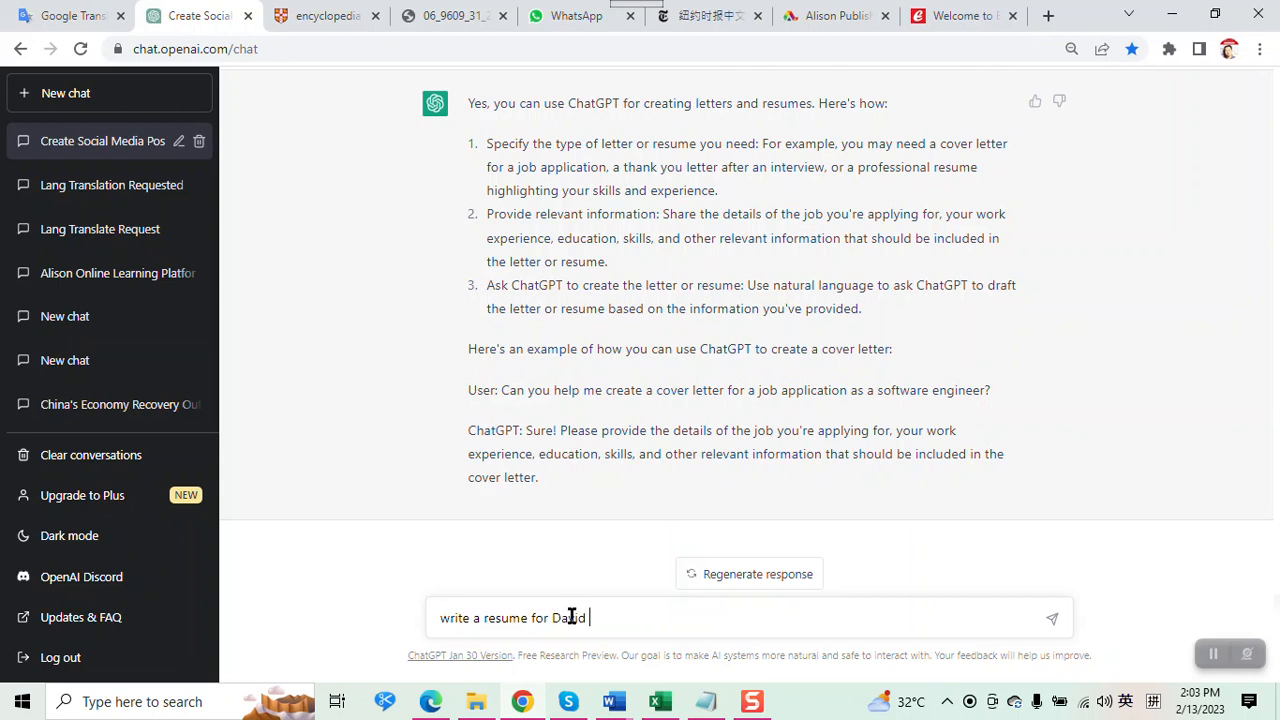
type("Yao")
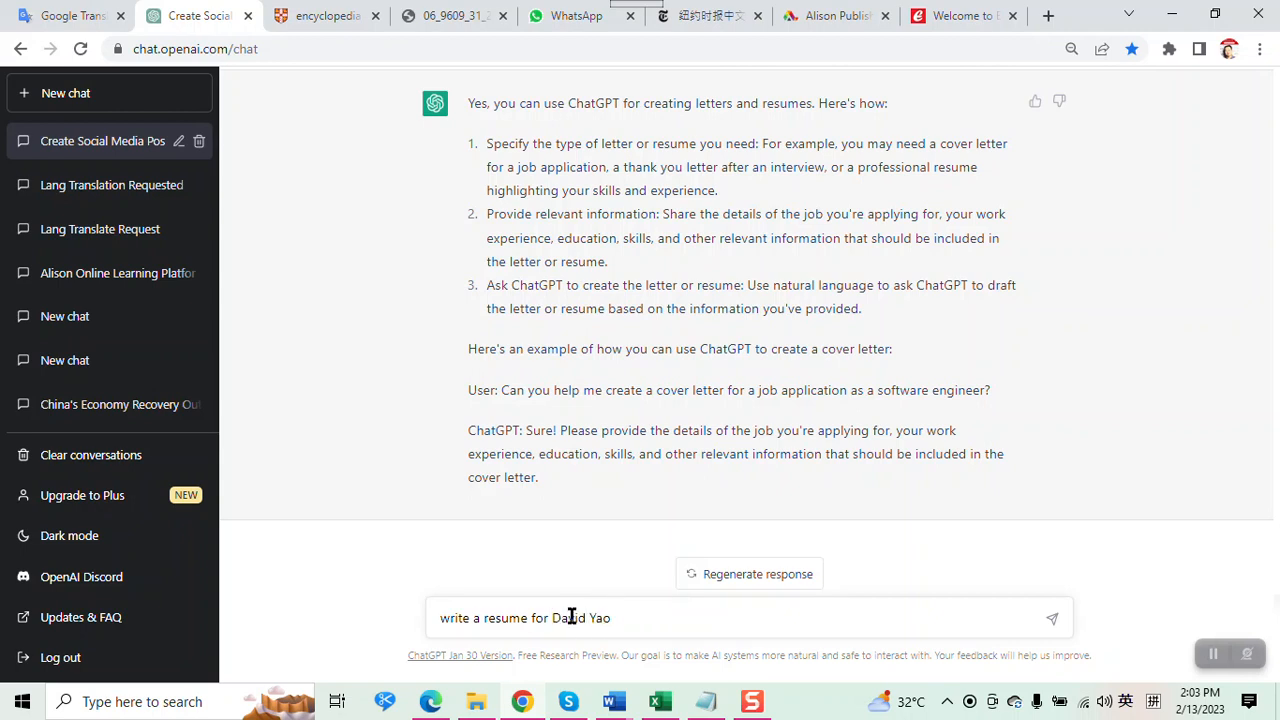
type(":")
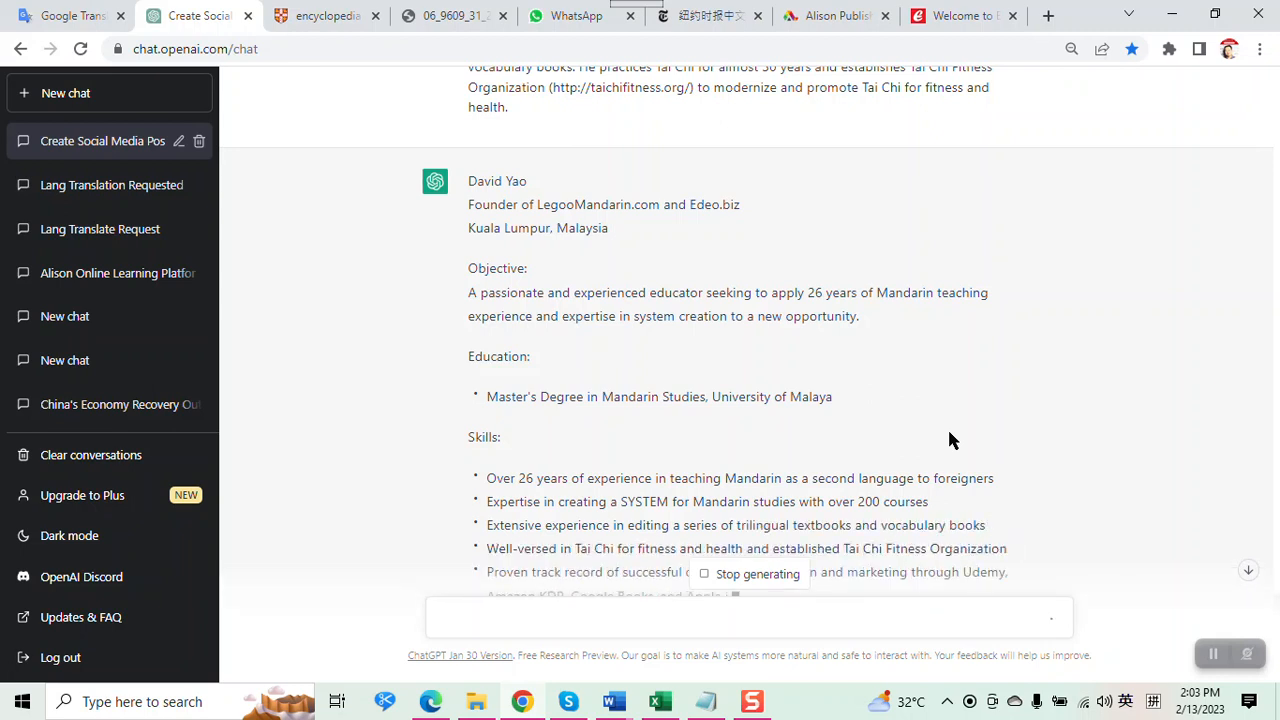
scroll("down", 3)
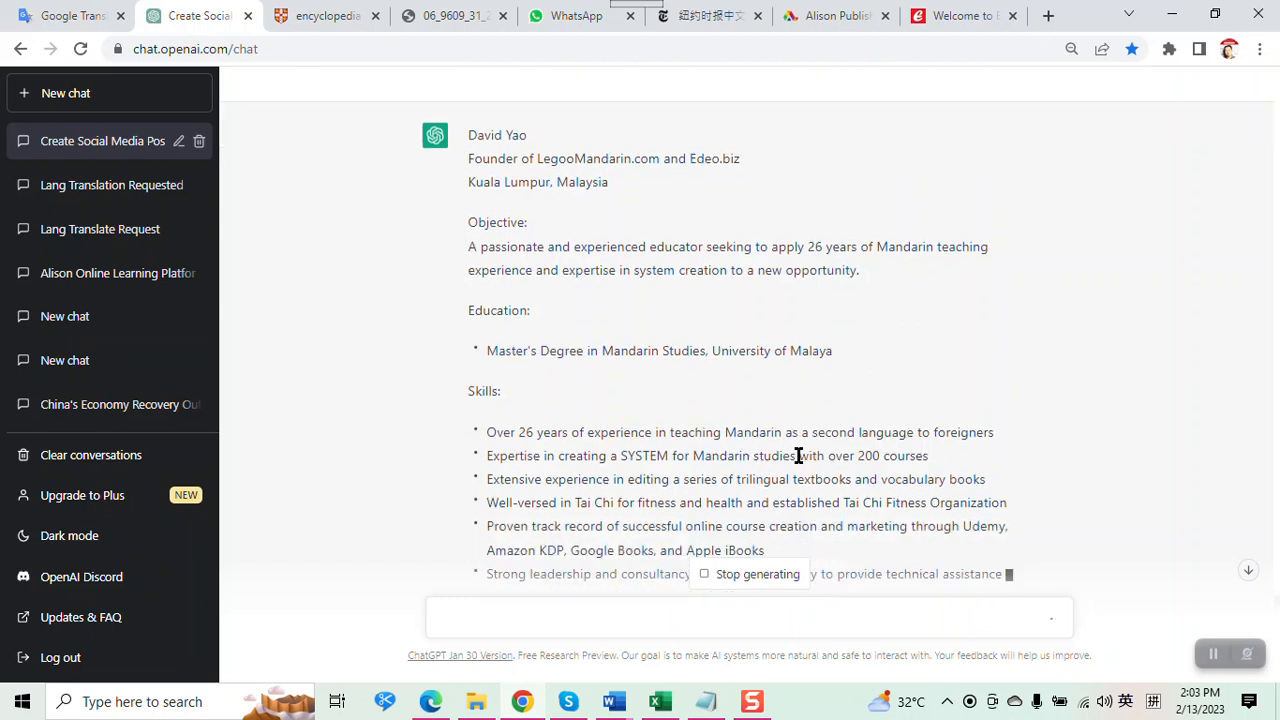
scroll("down", 3)
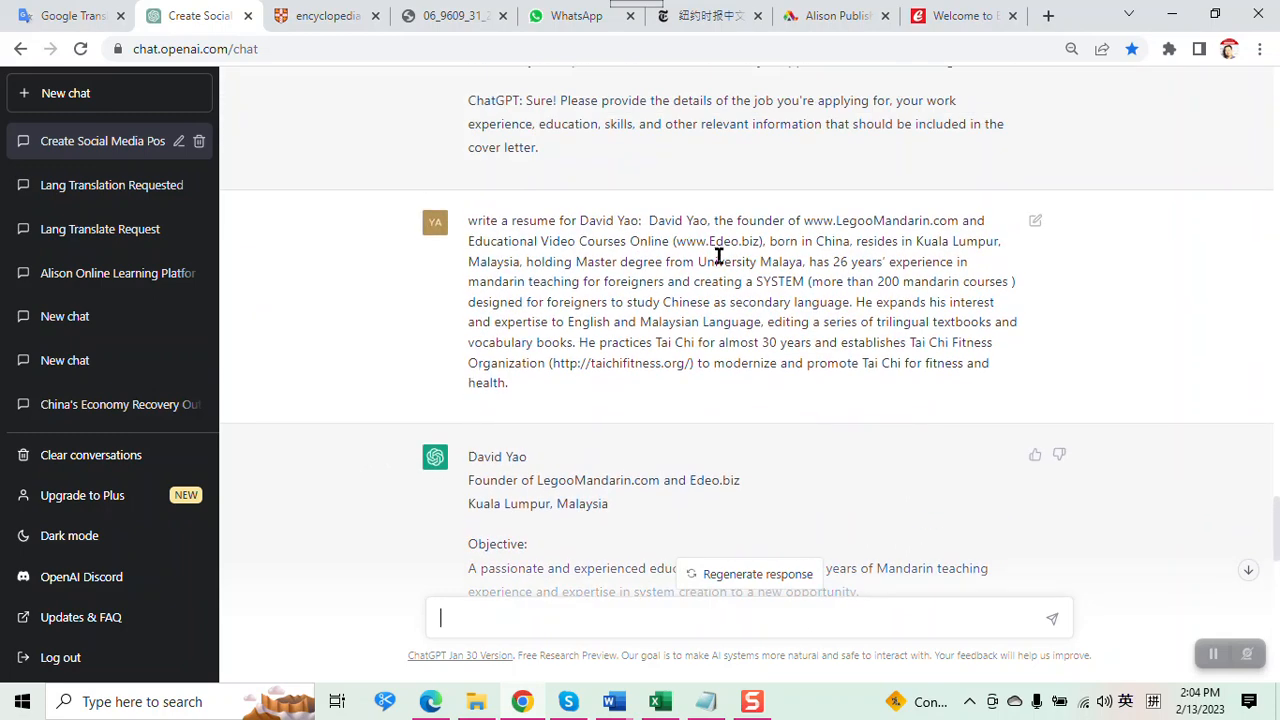
mouse_move(648, 271)
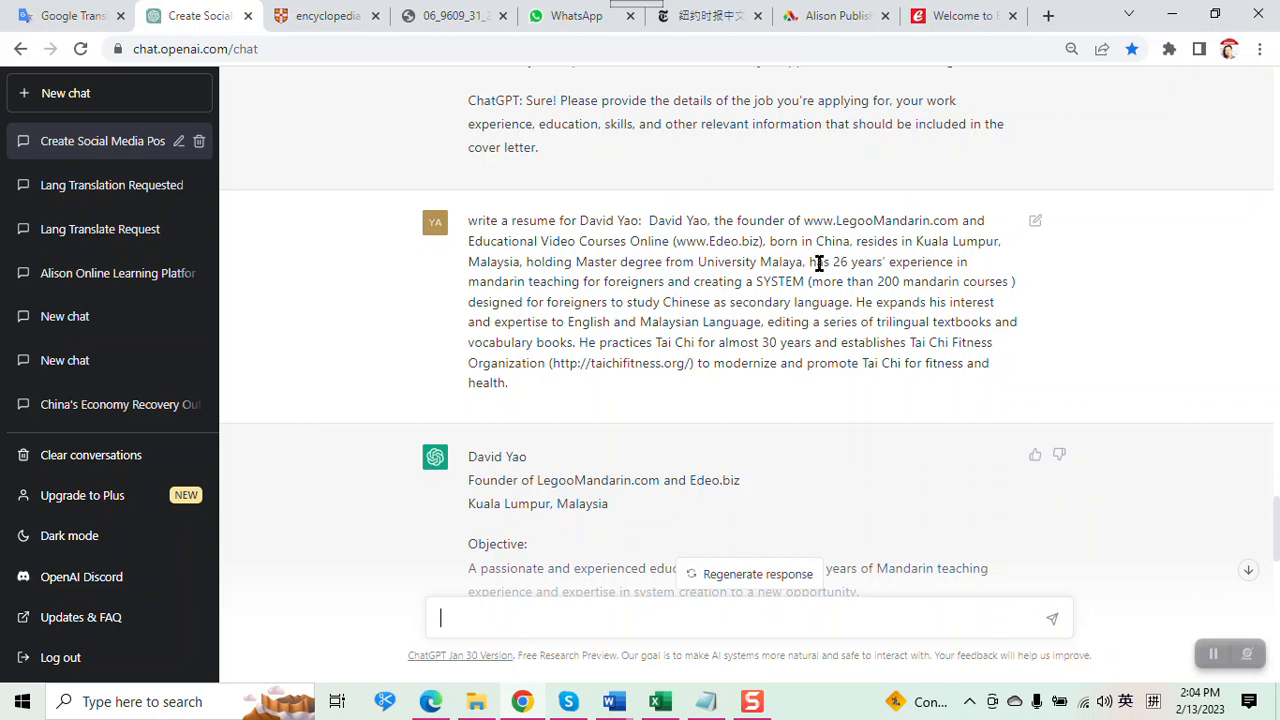
mouse_move(815, 257)
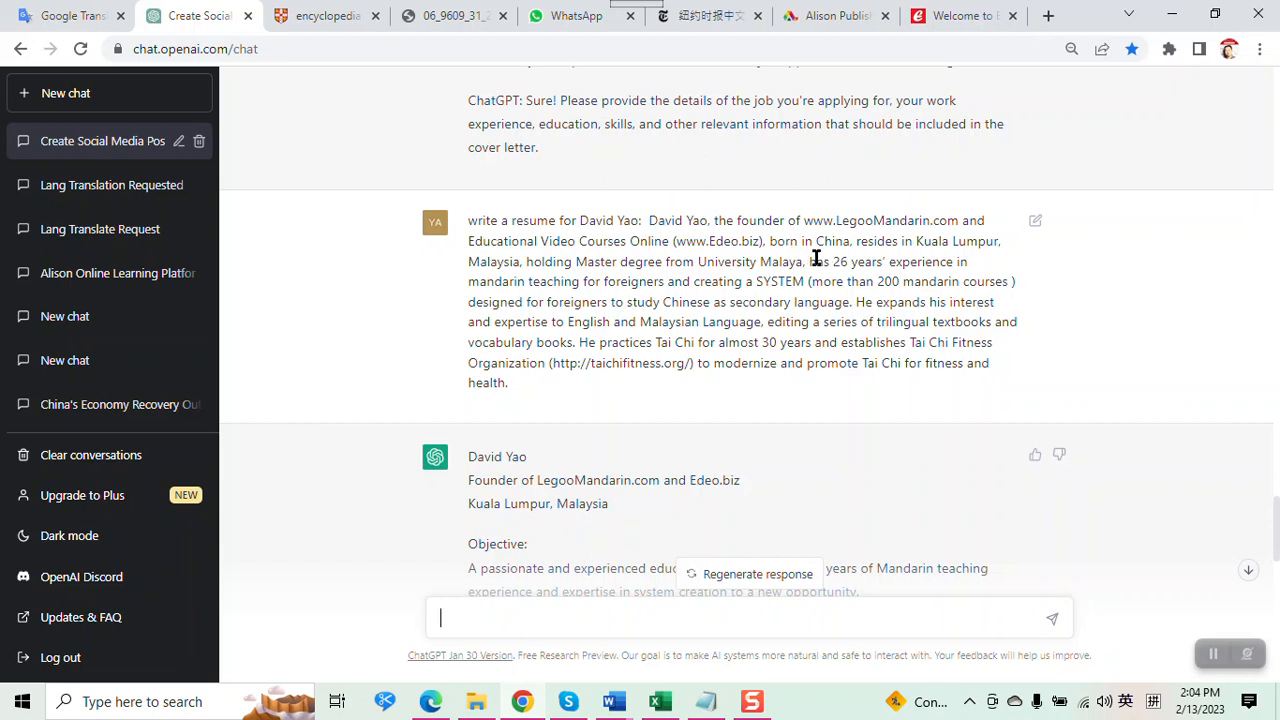
mouse_move(835, 278)
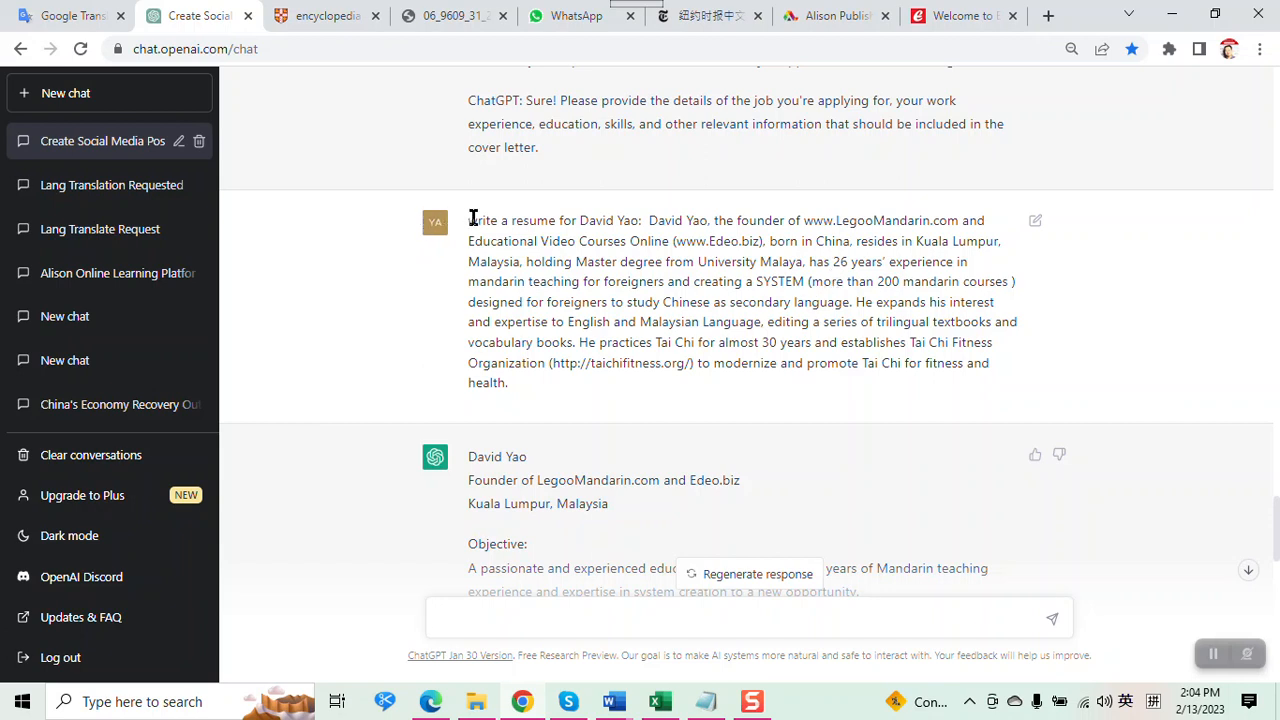
left_click_drag(468, 220, 508, 382)
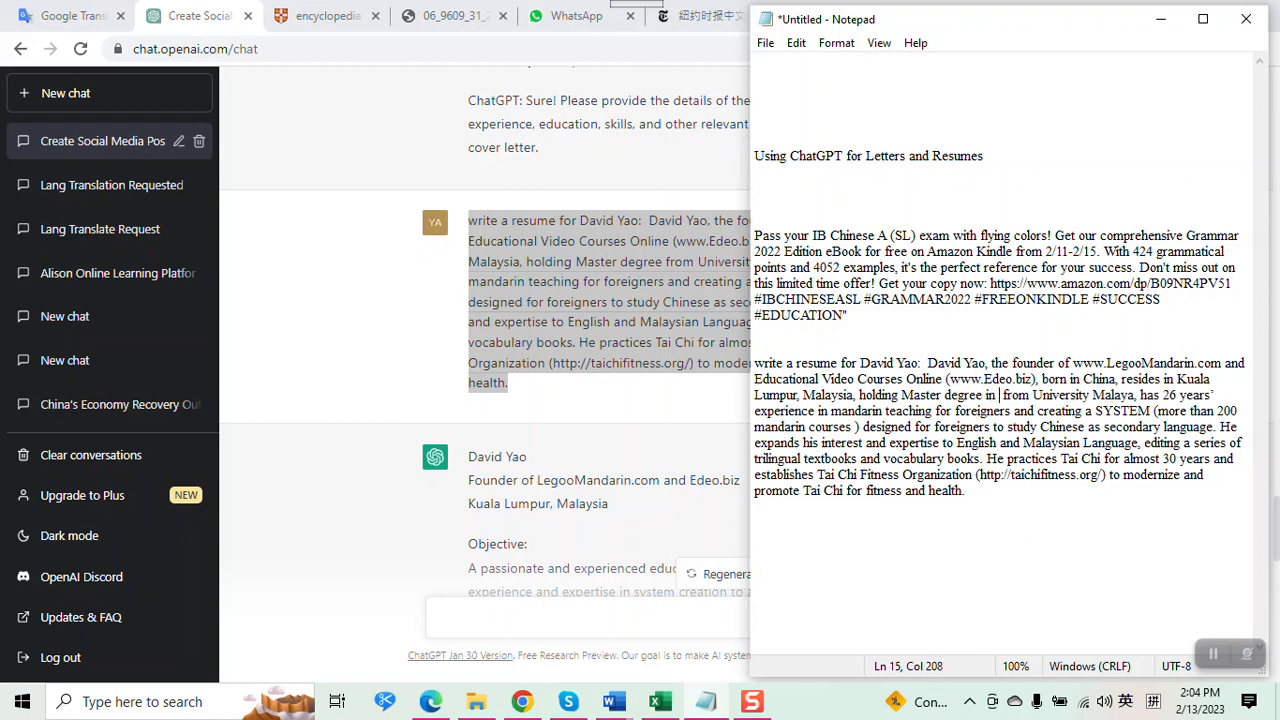
Add IT as the Master degree and request a letter for a Google Education CEO position
type("IT")
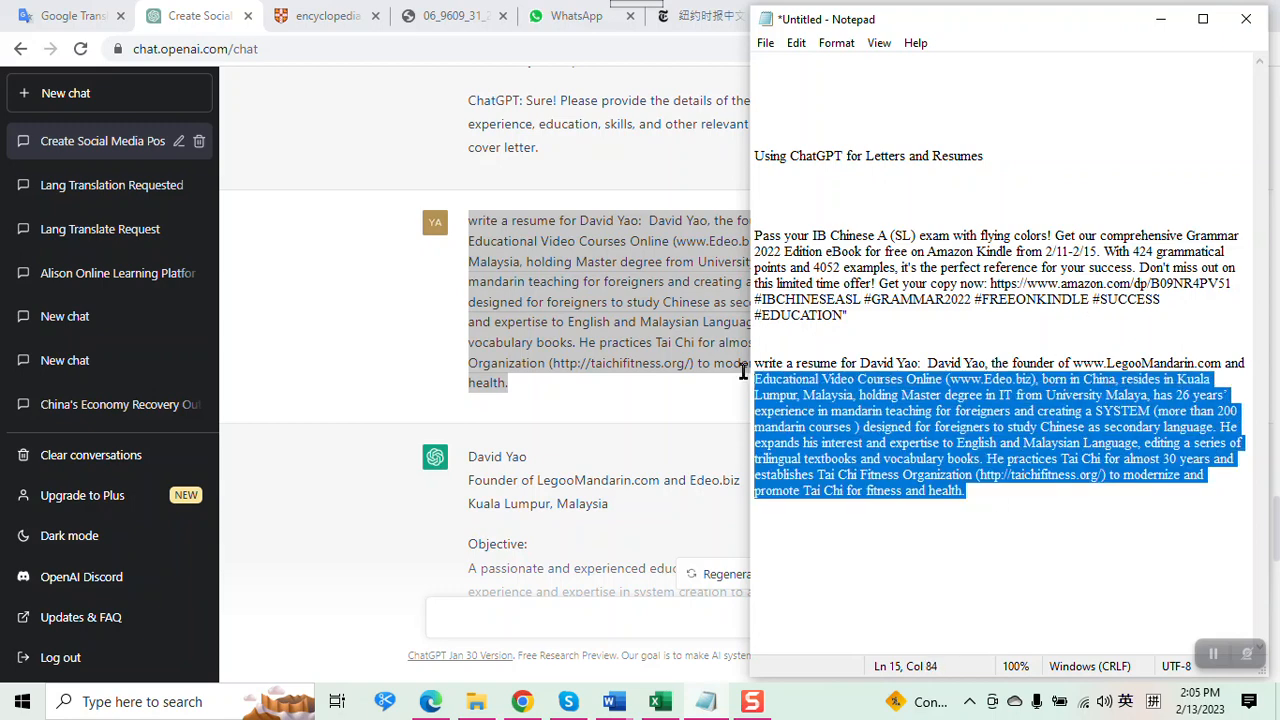
left_click(757, 363)
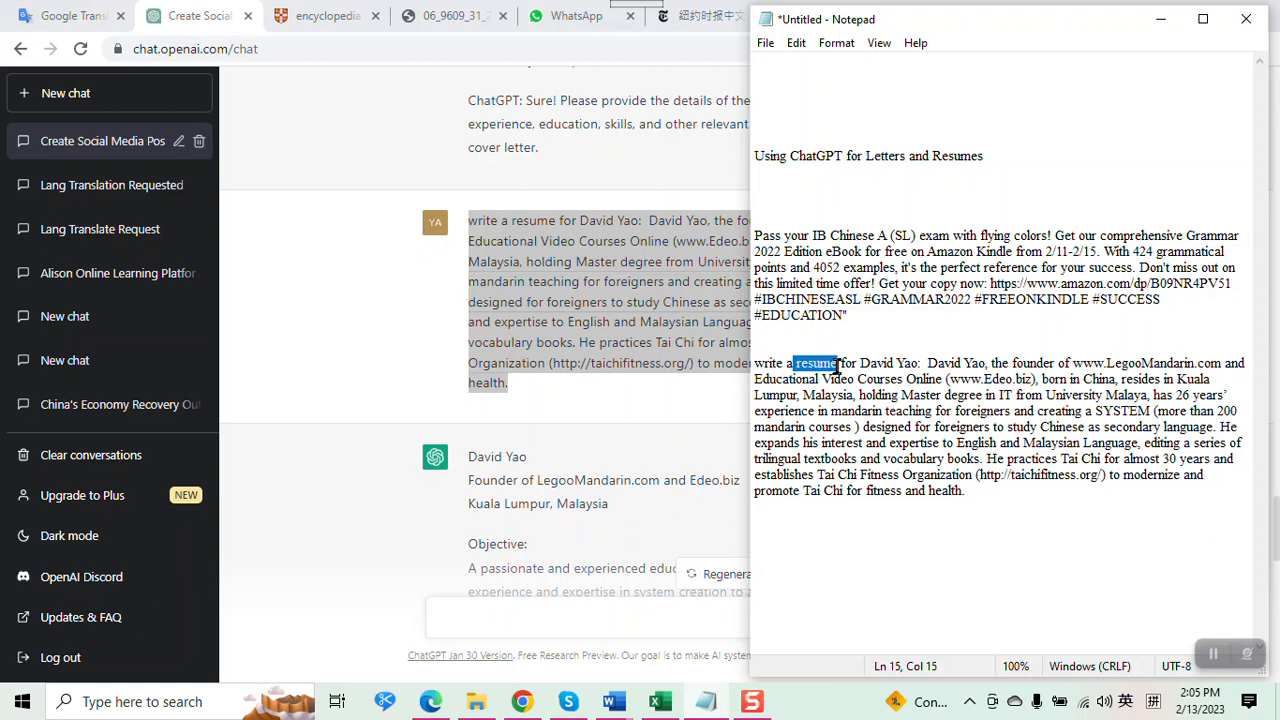
type("LE")
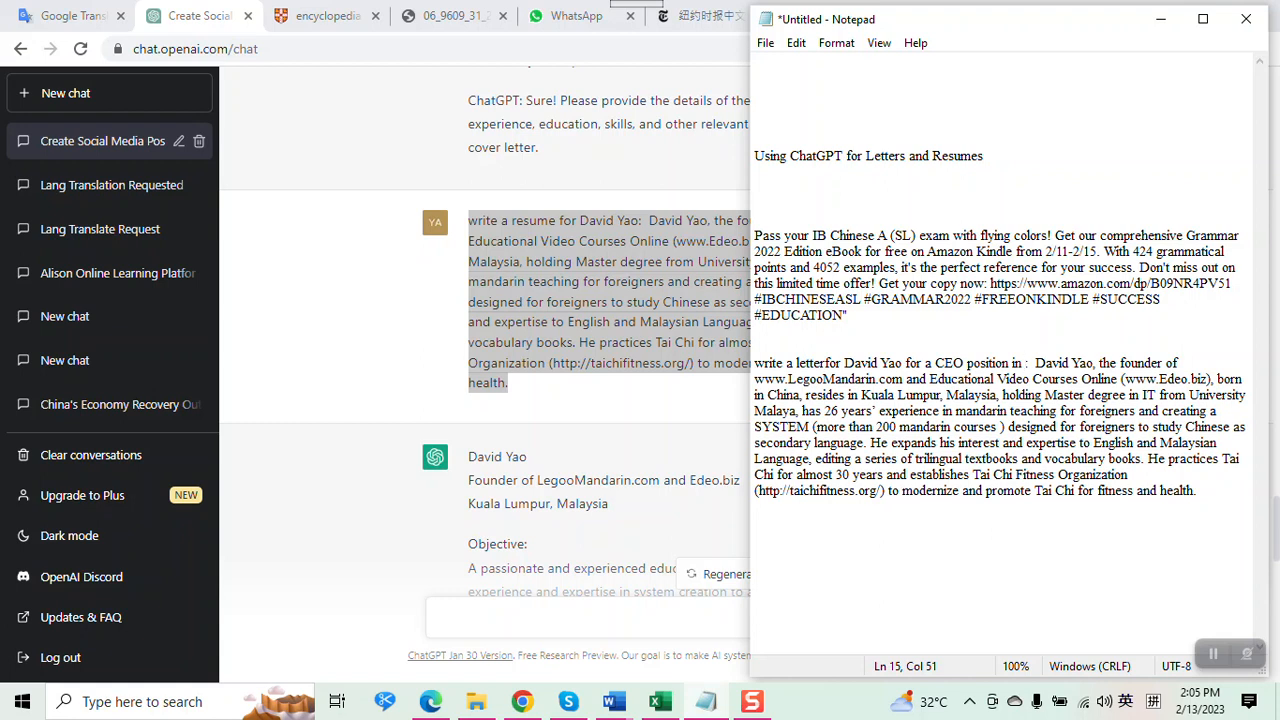
type("Google")
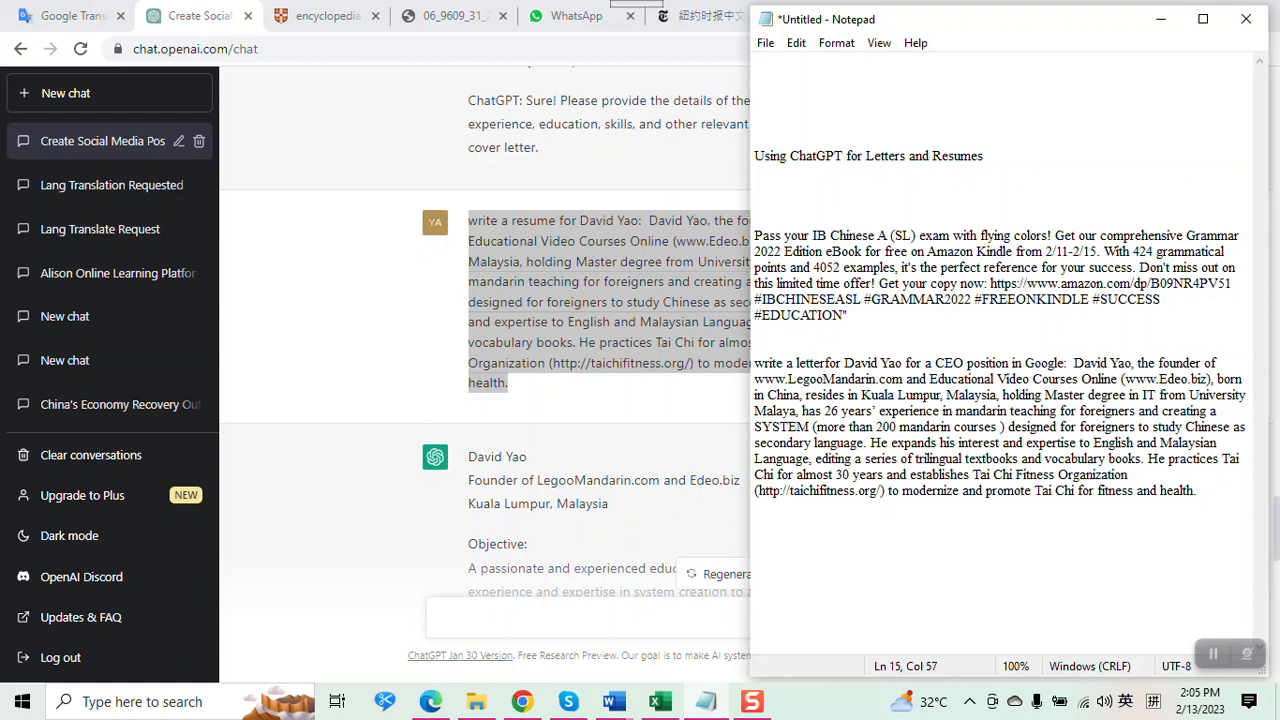
type("Education")
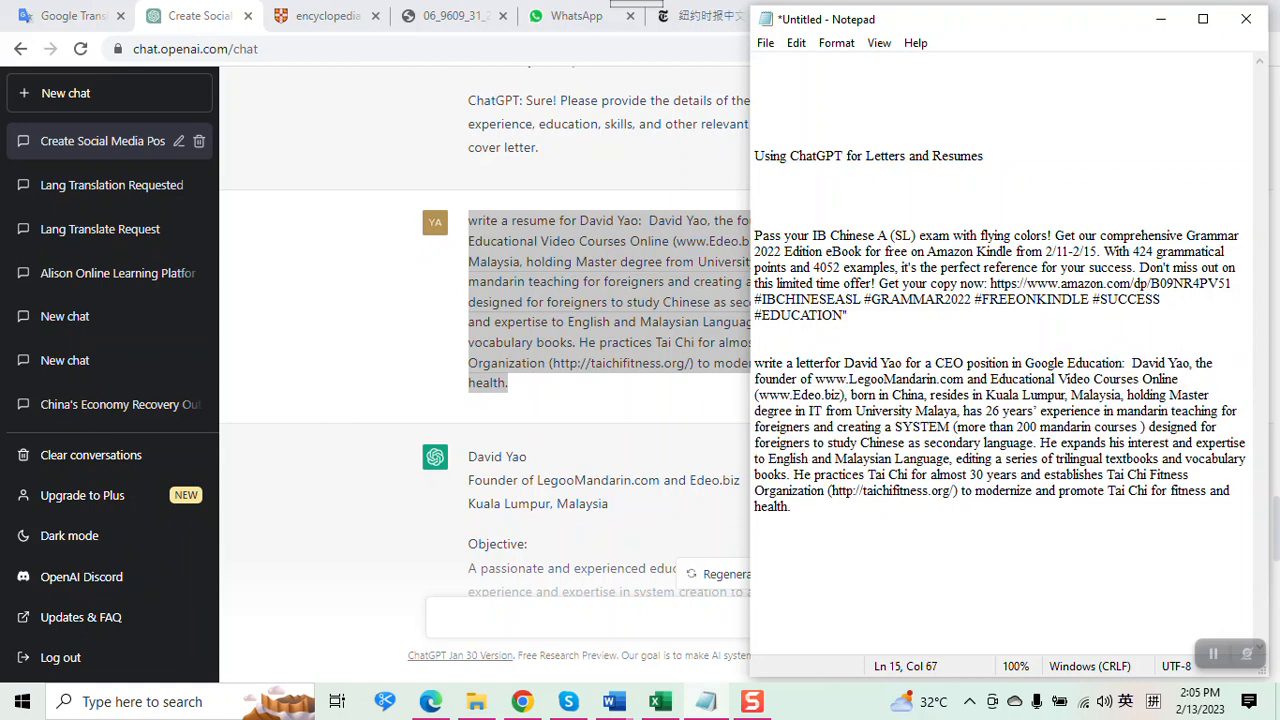
mouse_move(811, 483)
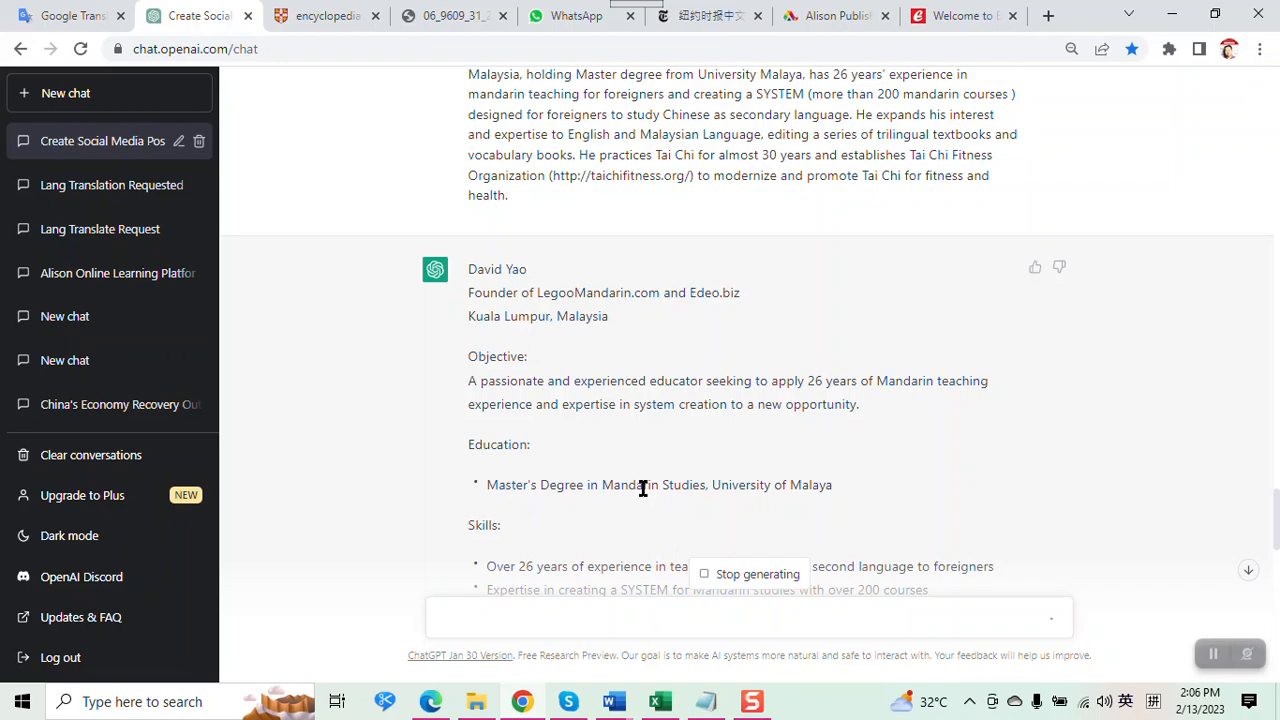
mouse_move(609, 383)
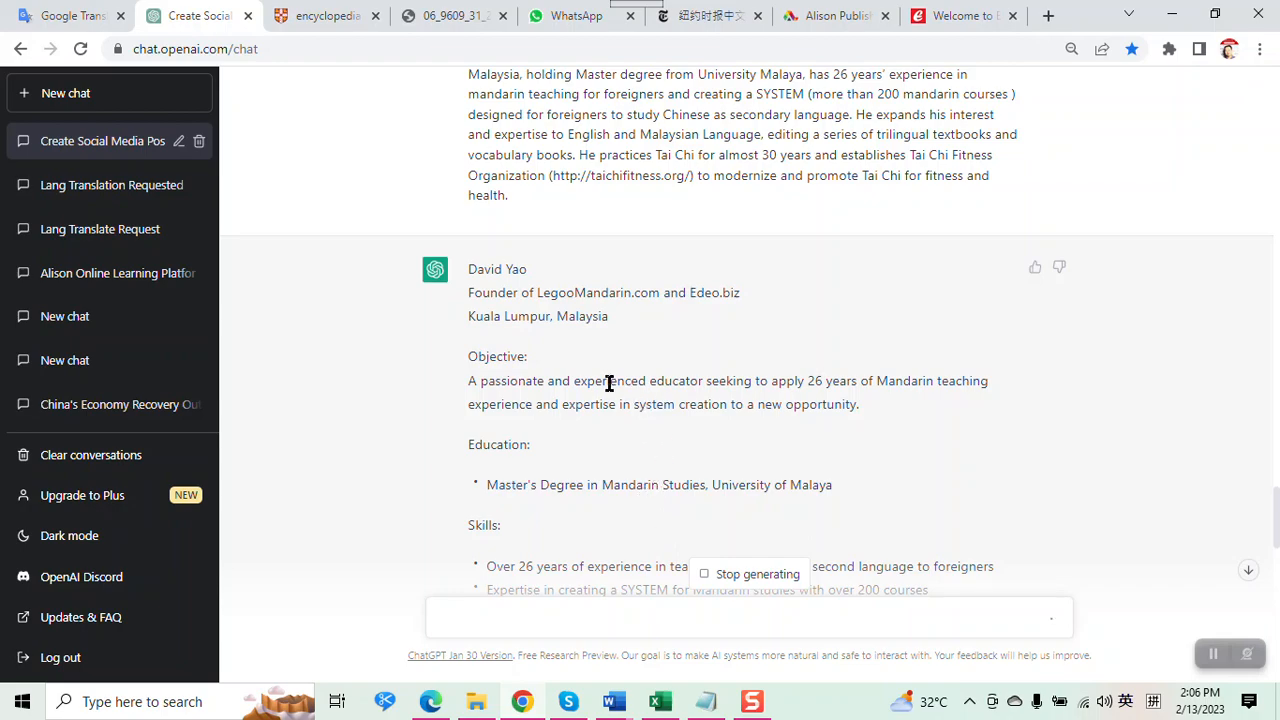